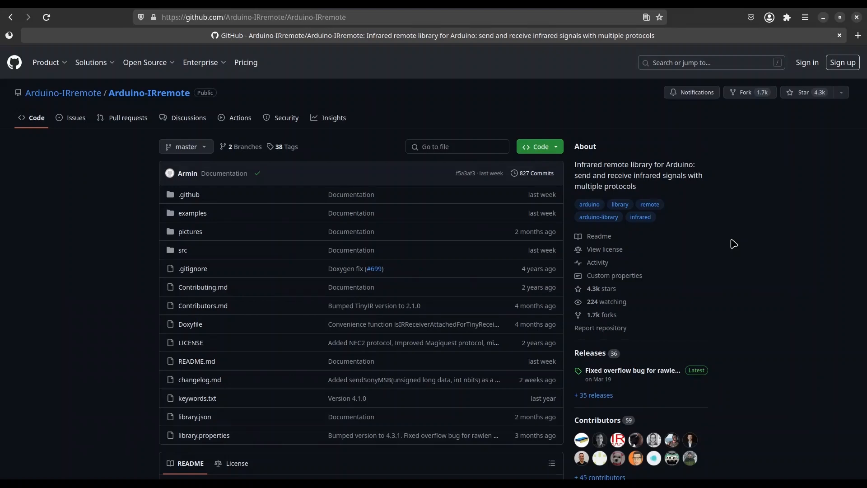
{"action": "mouse_move", "coordinate": [741, 246]}
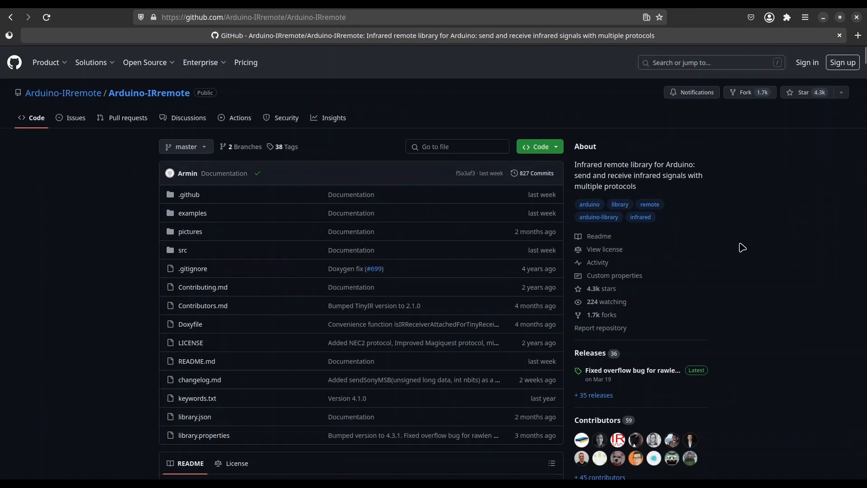
{"action": "left_click", "coordinate": [253, 16]}
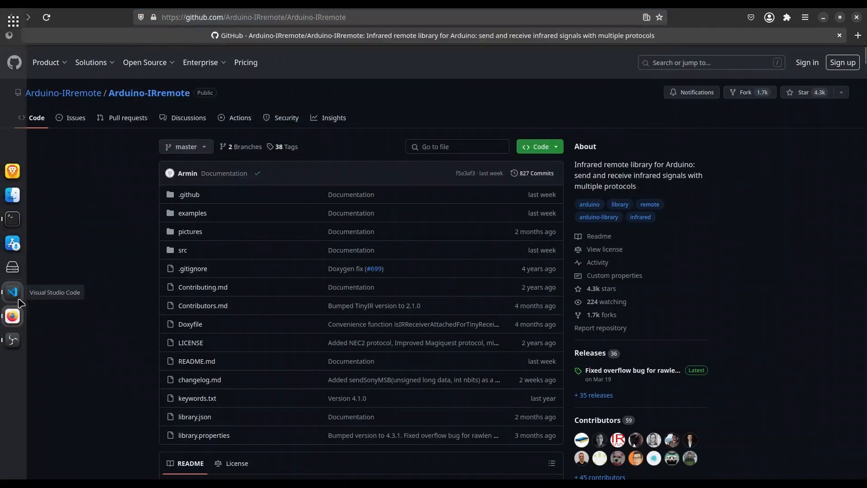
{"action": "left_click", "coordinate": [11, 291]}
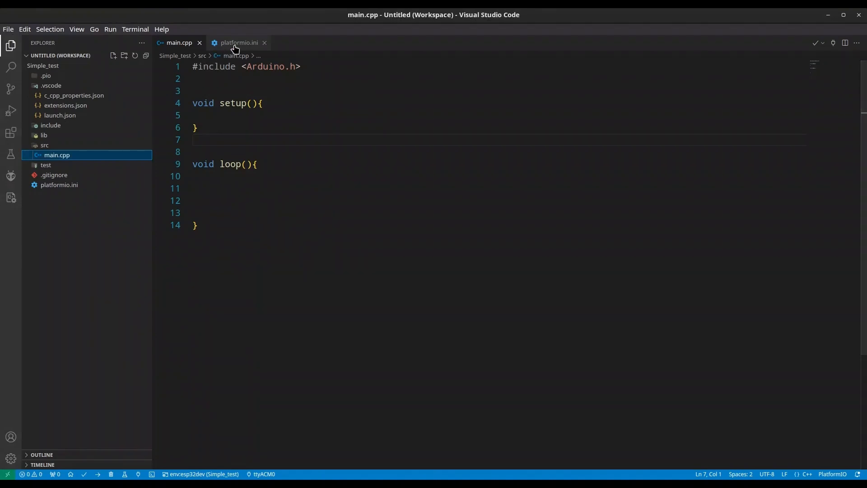
{"action": "left_click", "coordinate": [238, 42]}
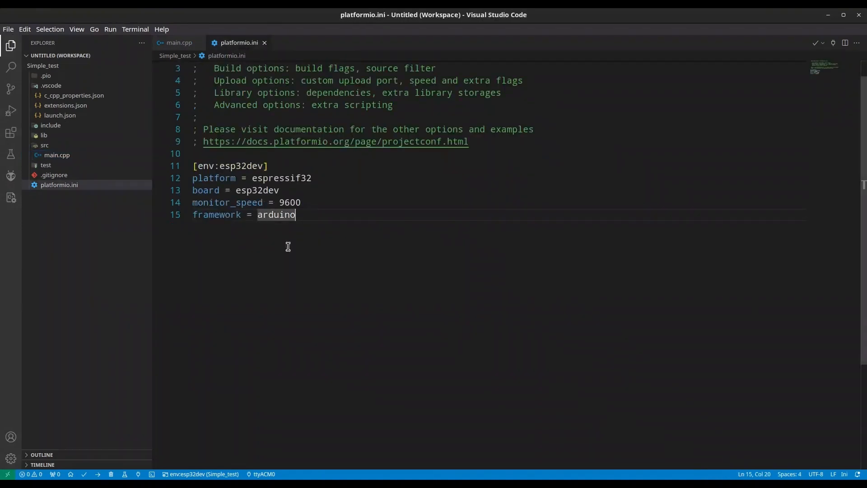
{"action": "key", "text": "Return"}
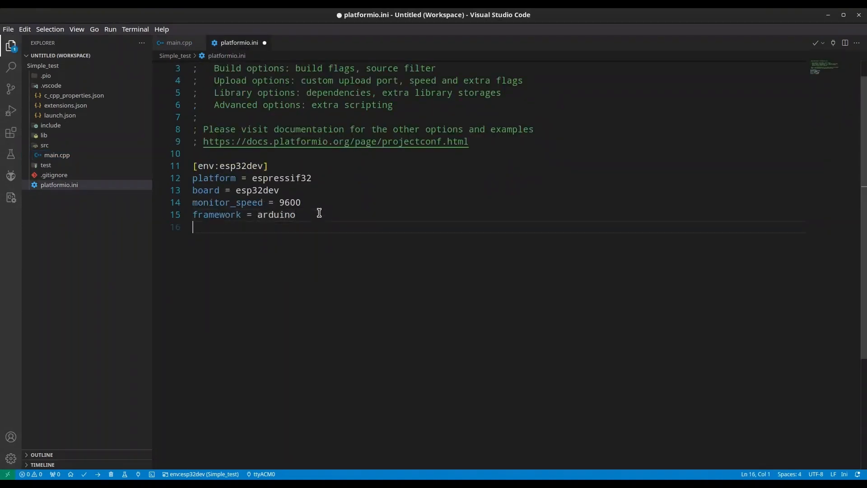
{"action": "type", "text": "lib_deps"}
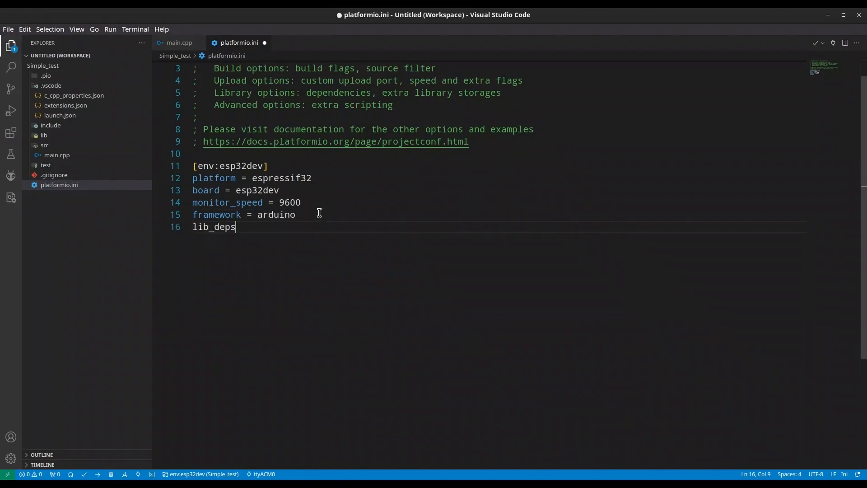
{"action": "type", "text": "= https://github.com/Arduino-IRremote/Arduino-IRremote"}
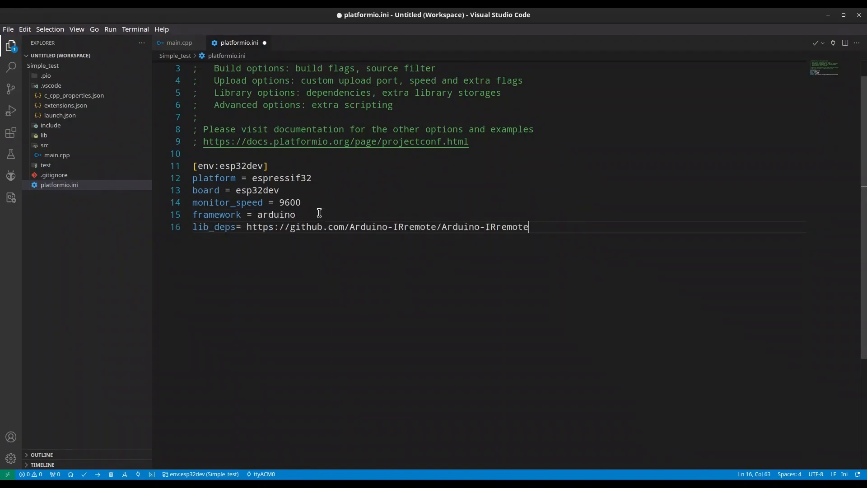
{"action": "key", "text": "ctrl+s"}
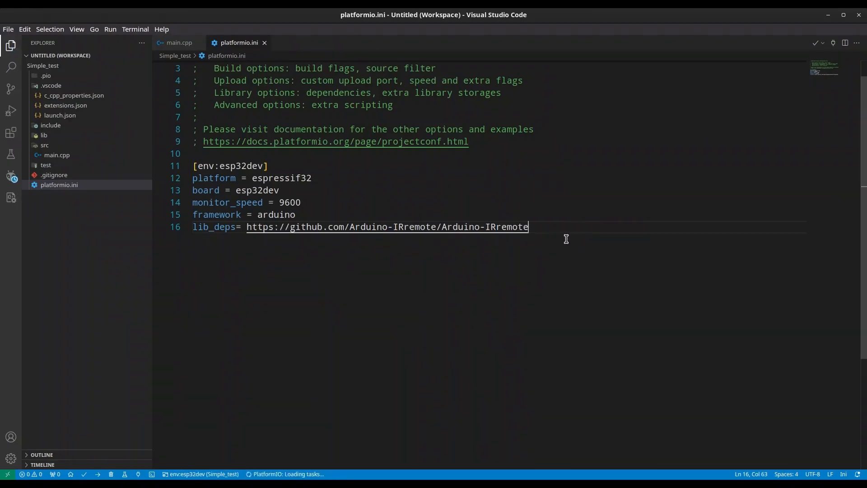
{"action": "left_click", "coordinate": [178, 42]}
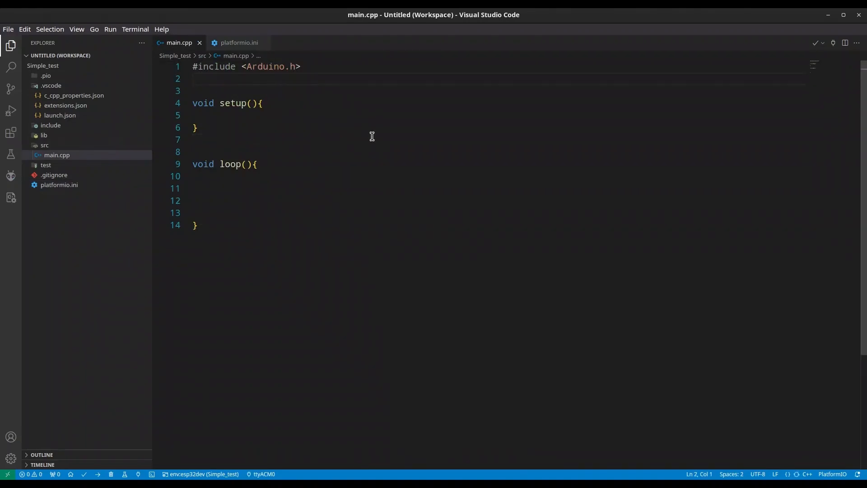
- Include the IRremote.h header at the top of main.cpp
{"action": "type", "text": "#i"}
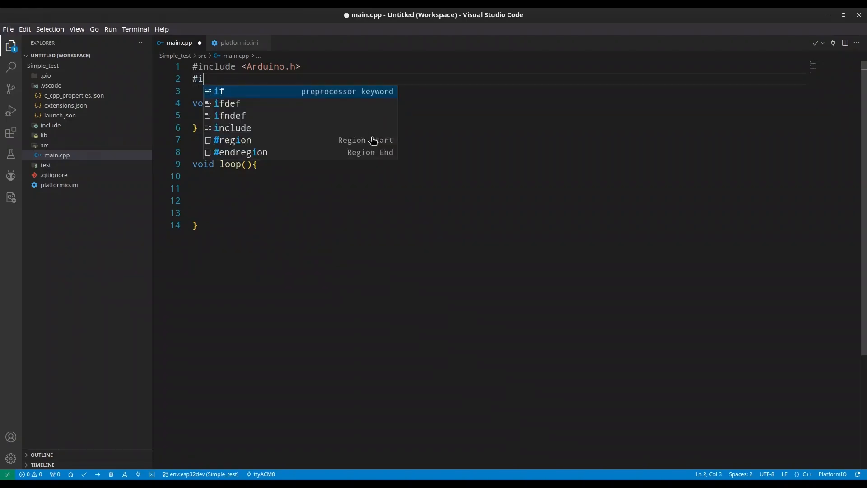
{"action": "type", "text": "nclude <I"}
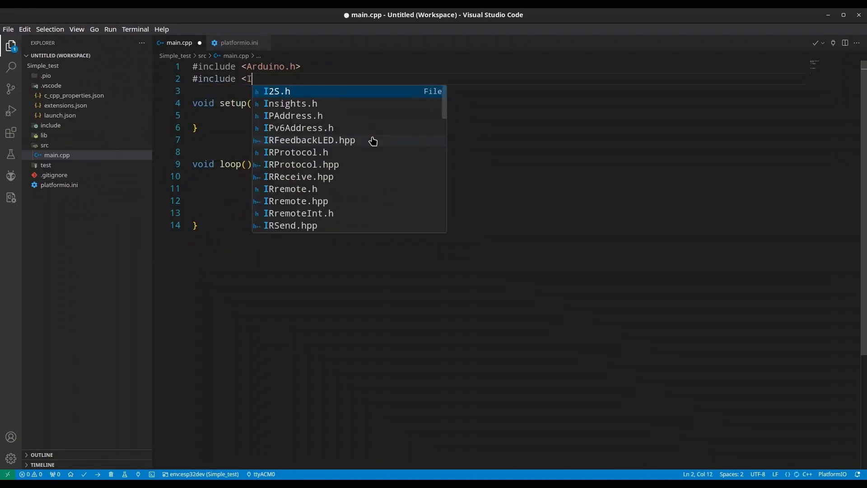
{"action": "type", "text": "Rremote.h>"}
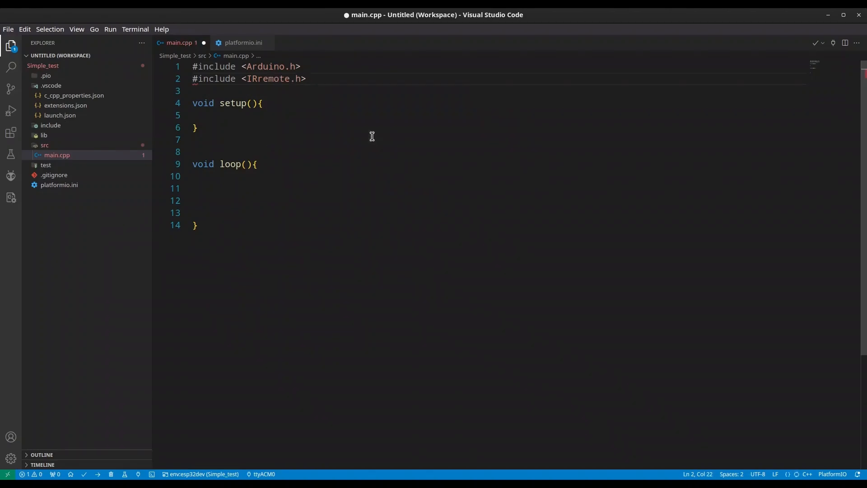
{"action": "key", "text": "Enter"}
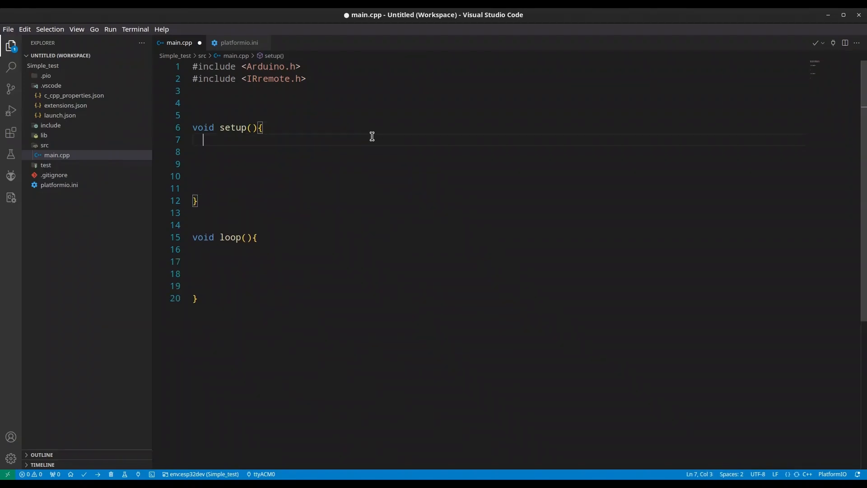
- Start serial communication at 9600 baud in setup()
{"action": "type", "text": "Seri"}
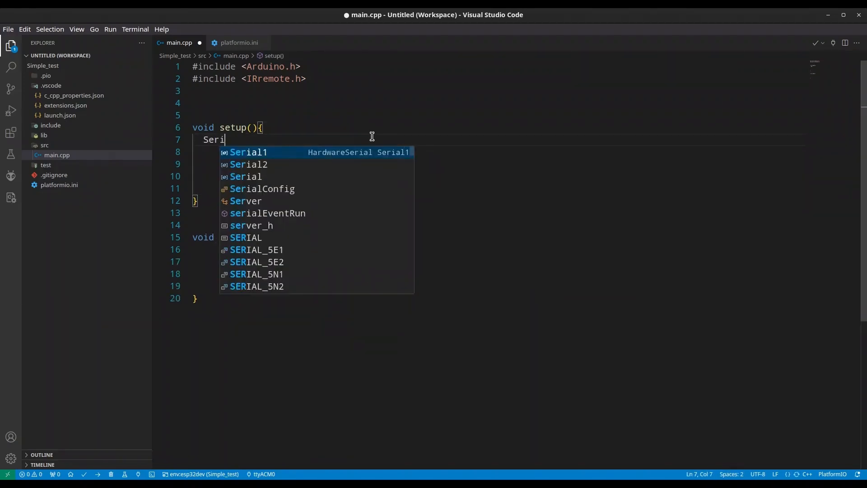
{"action": "type", "text": "al."}
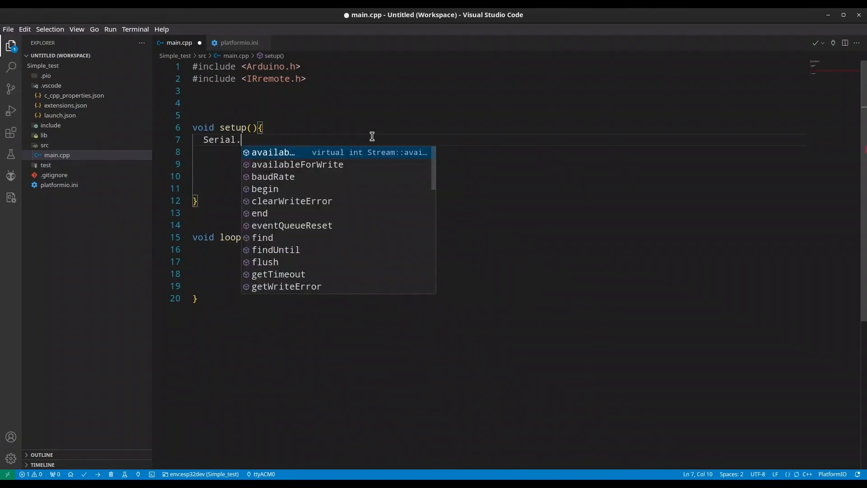
{"action": "left_click", "coordinate": [265, 188]}
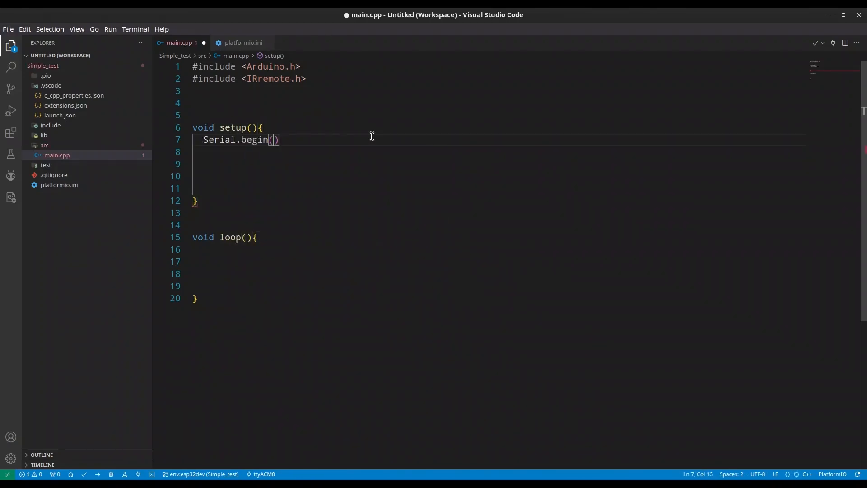
{"action": "type", "text": "9600);"}
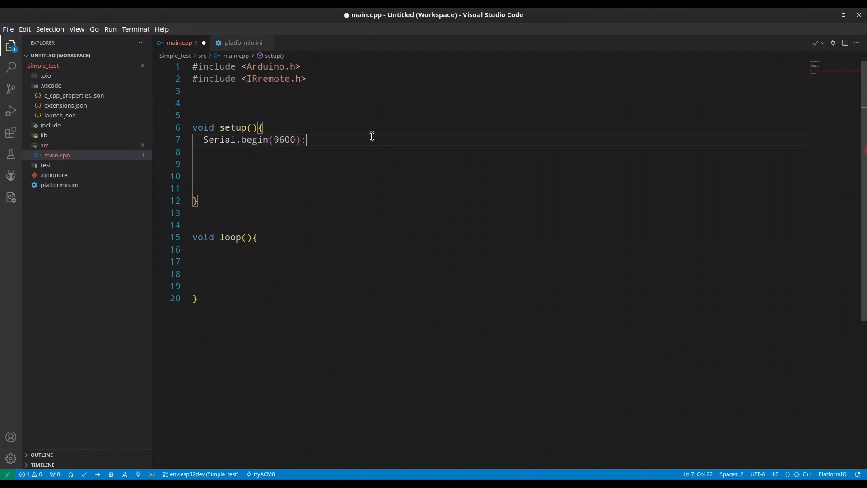
{"action": "key", "text": "Return"}
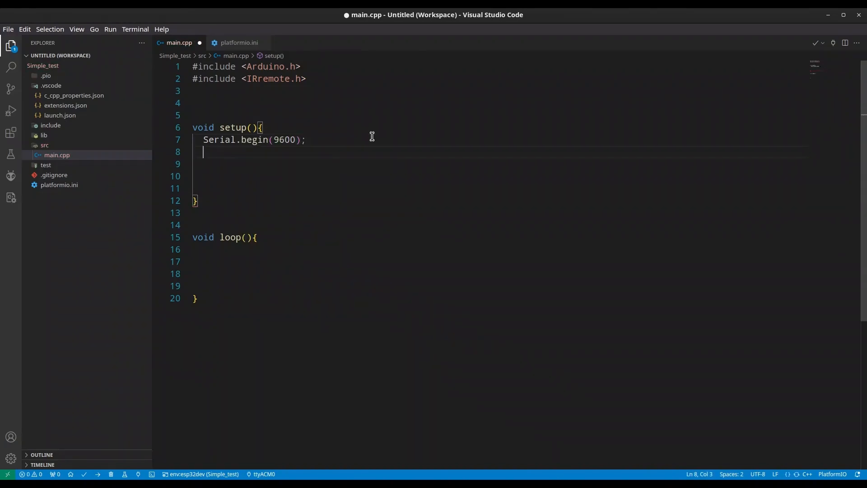
- Add IrReceiver.begin(21, ENABLE_LED_FEEDBACK); to setup()
{"action": "type", "text": "IR"}
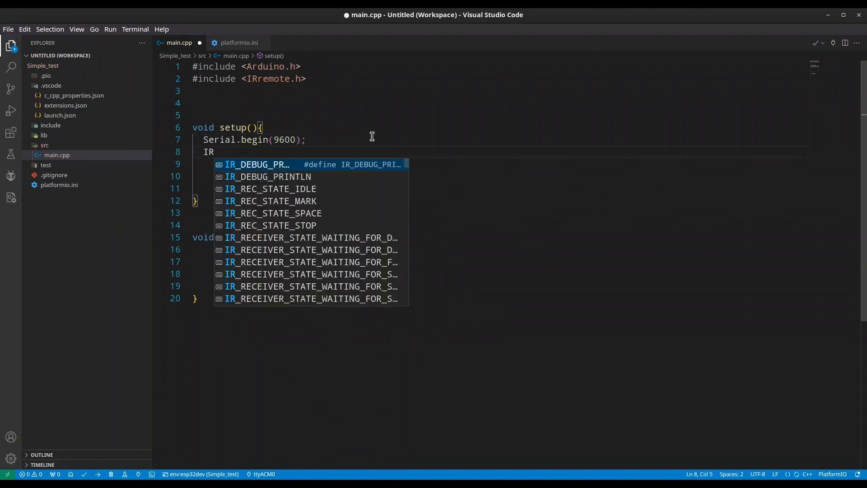
{"action": "type", "text": "rece"}
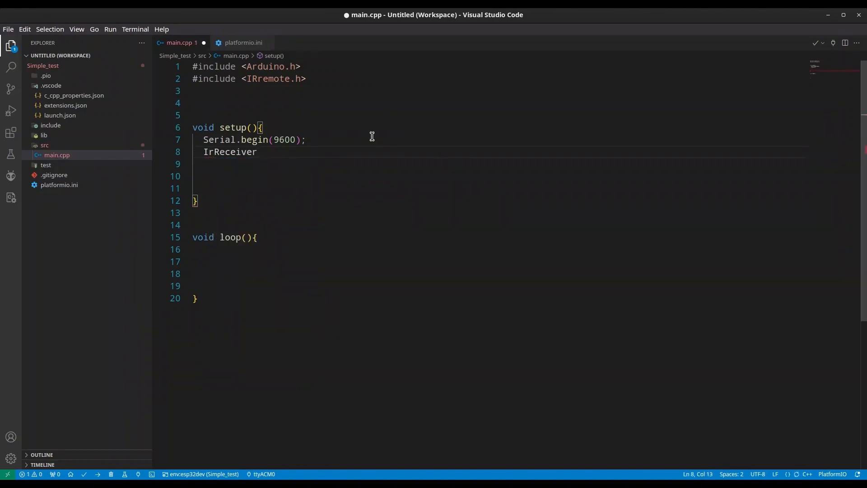
{"action": "type", "text": ".begin()"}
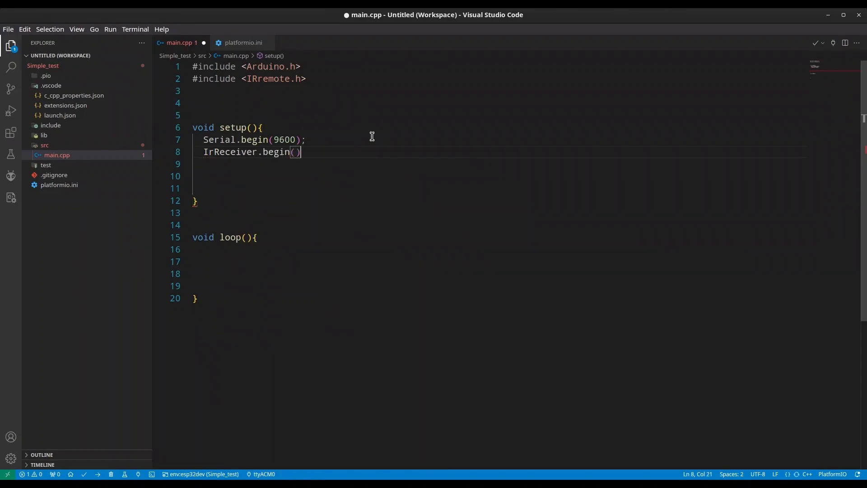
{"action": "type", "text": ";"}
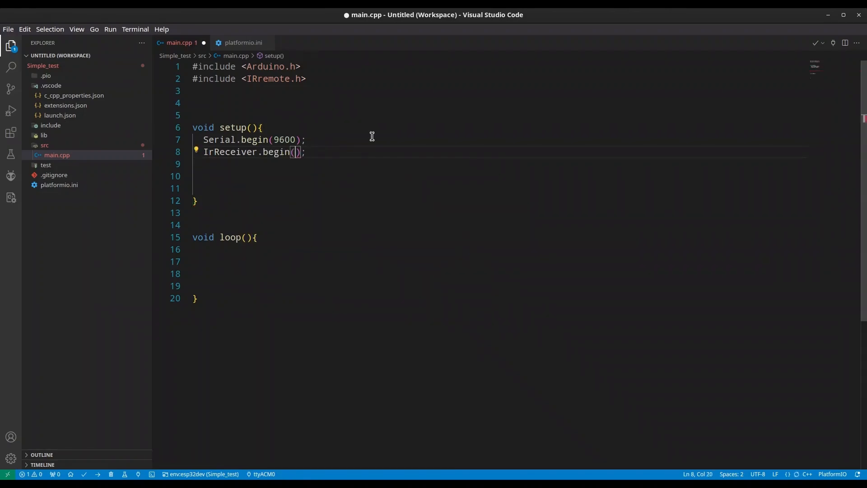
{"action": "type", "text": "21"}
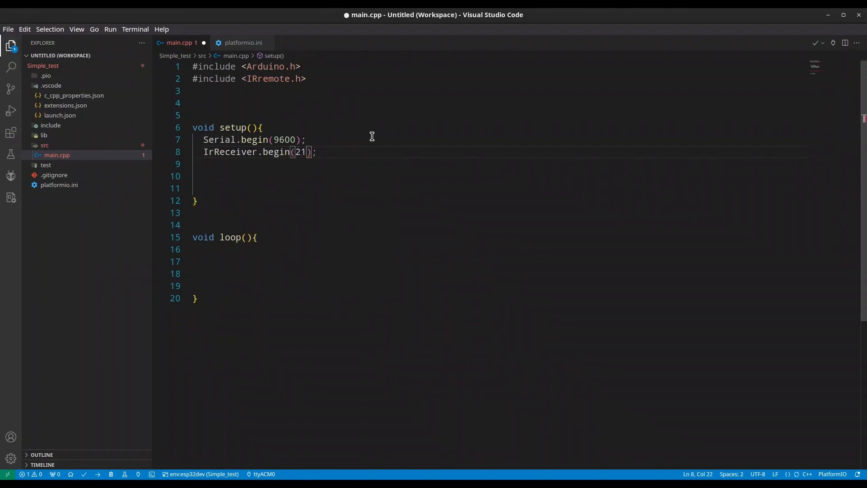
{"action": "type", "text": ","}
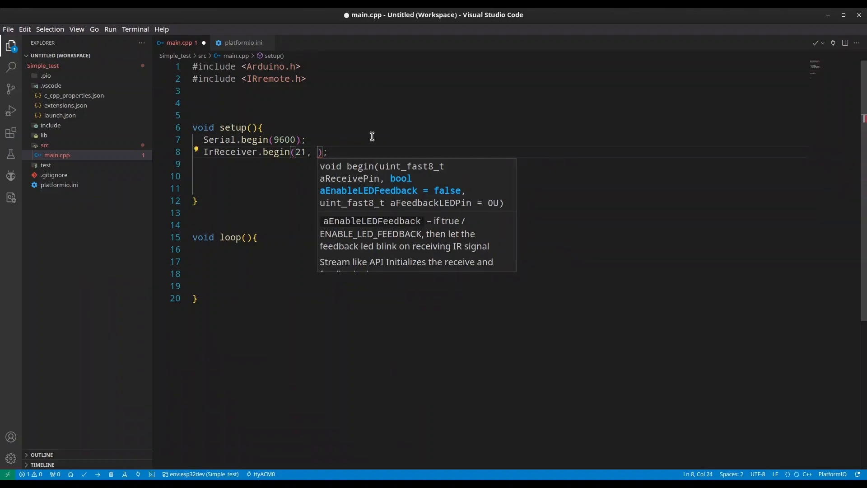
{"action": "type", "text": "E"}
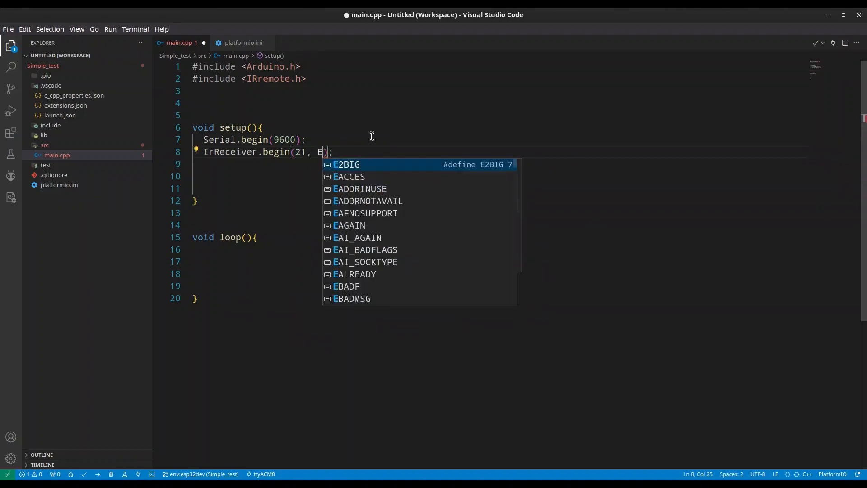
{"action": "type", "text": "NABLE"}
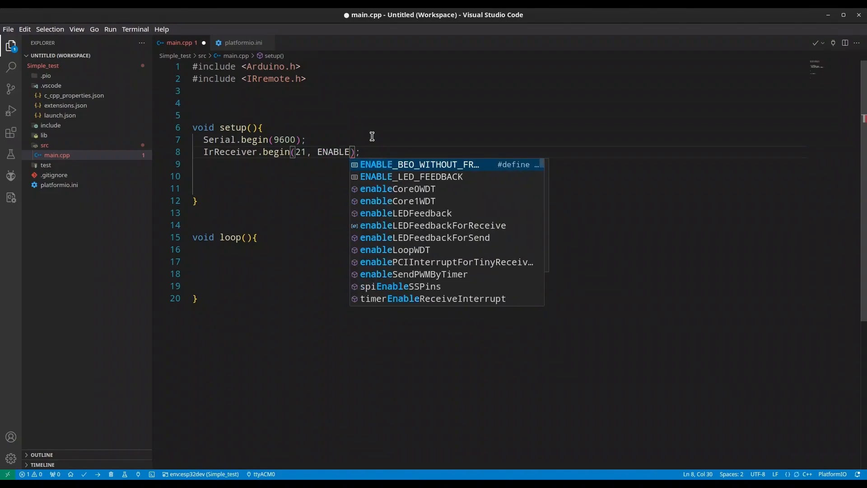
{"action": "type", "text": "_LED_FEEDBACK"}
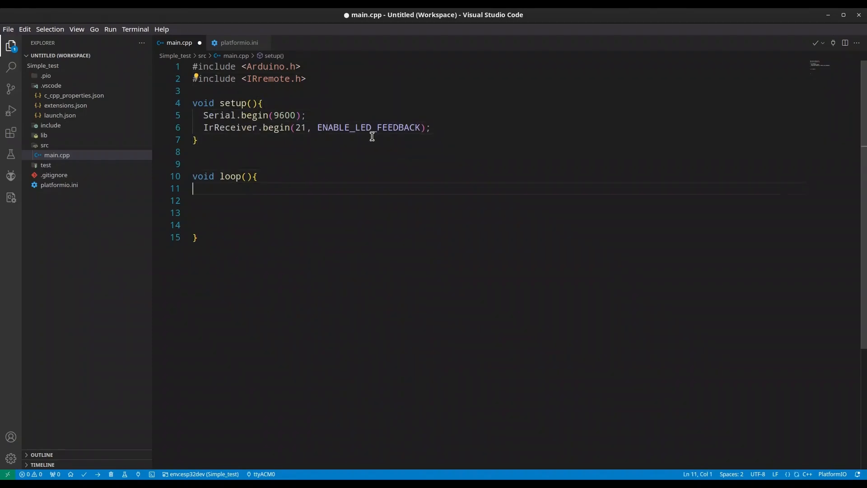
- In loop(), open an IrReceiver.decode() if block that prints the decoded raw data in HEX
{"action": "type", "text": "if("}
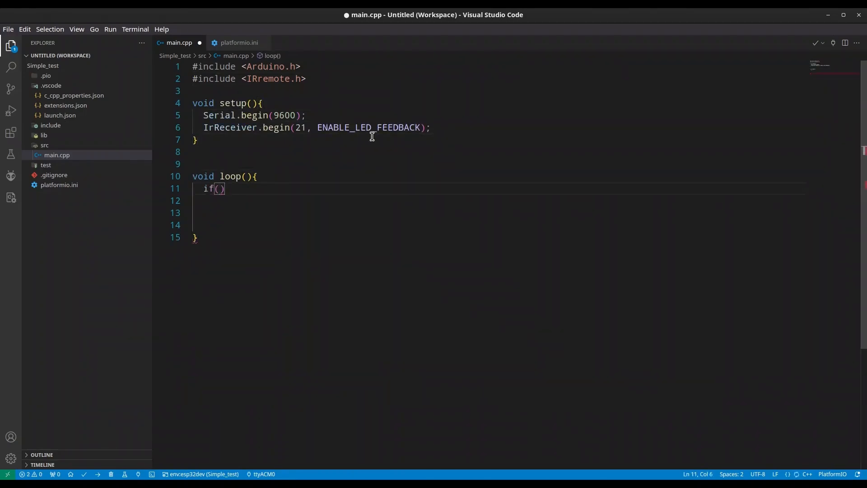
{"action": "type", "text": "IR"}
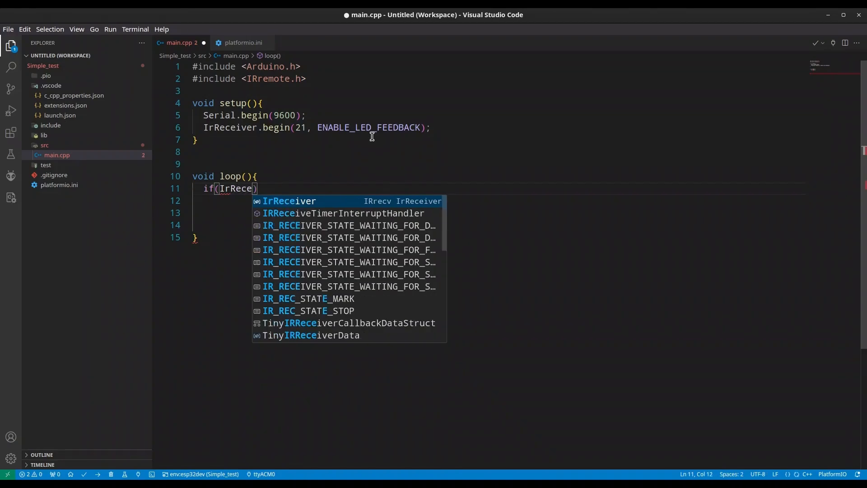
{"action": "type", "text": ".decode"}
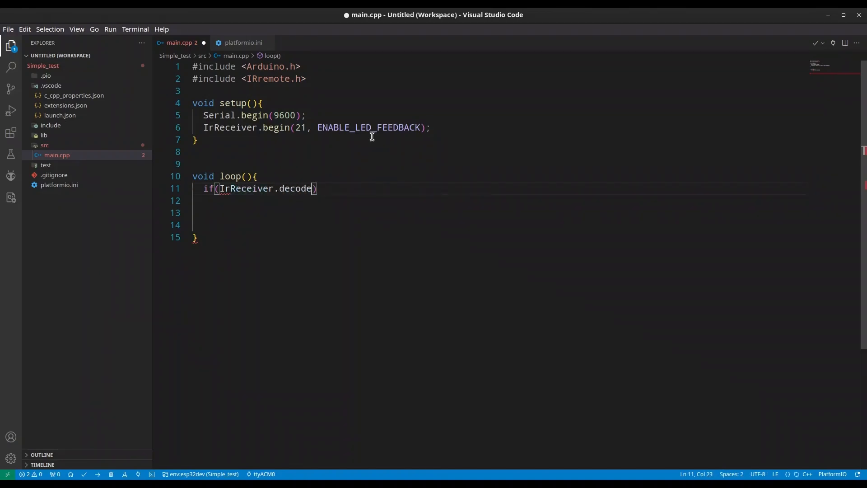
{"action": "type", "text": "(){"}
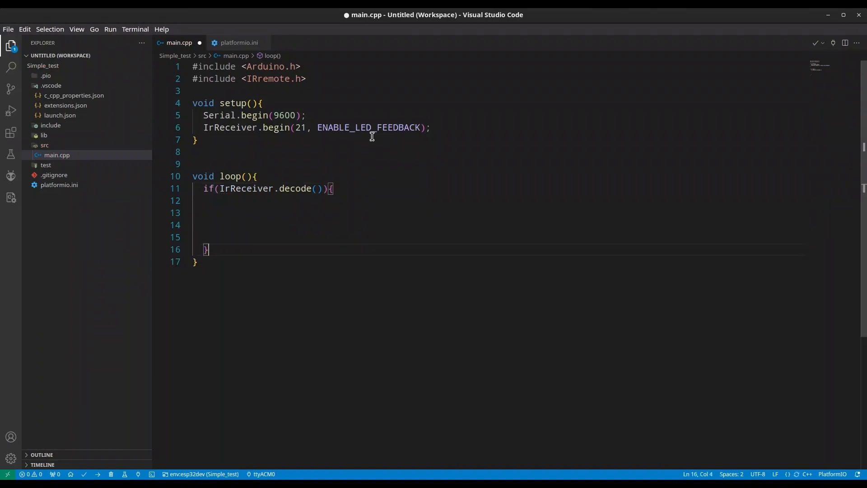
{"action": "type", "text": "Serial.println(I);"}
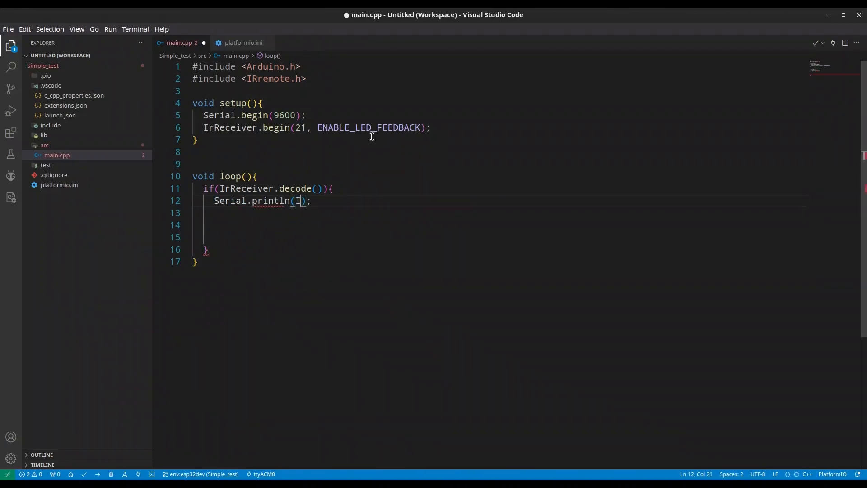
{"action": "type", "text": "IReceiver.deco"}
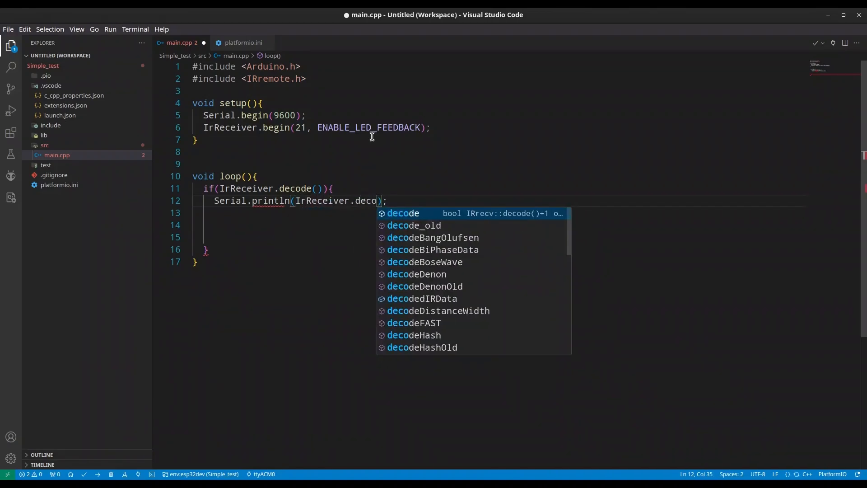
{"action": "type", "text": "R"}
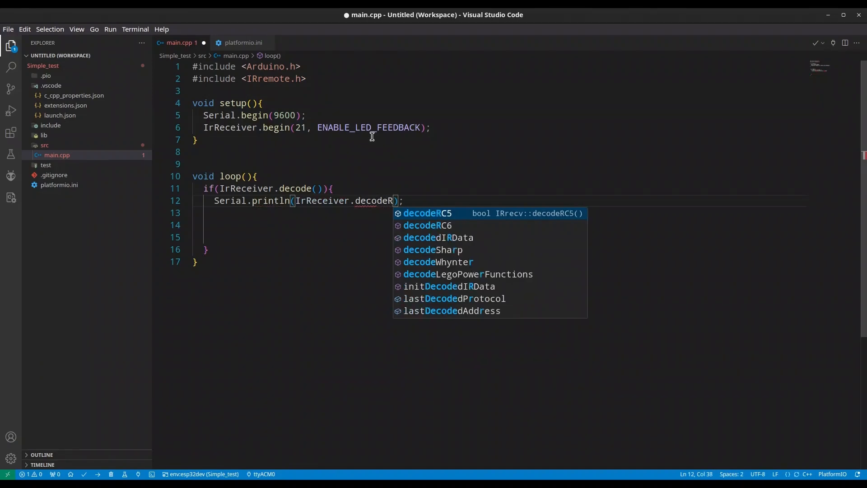
{"action": "type", "text": "Ir"}
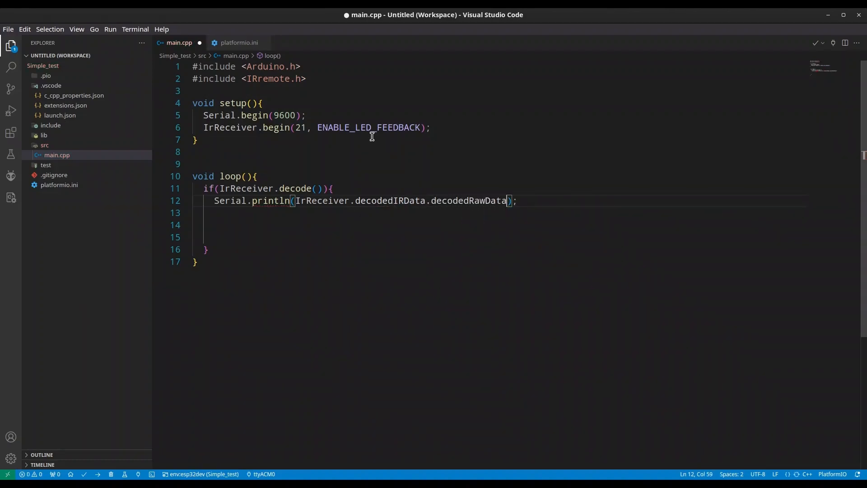
{"action": "type", "text": ", HEX"}
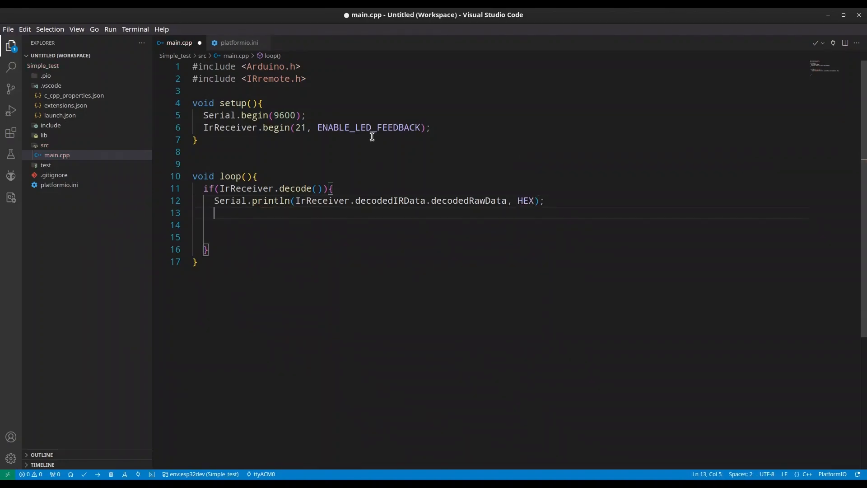
- Print the decoded IR result and its send usage to &Serial inside the block
{"action": "type", "text": "IrReceiver."}
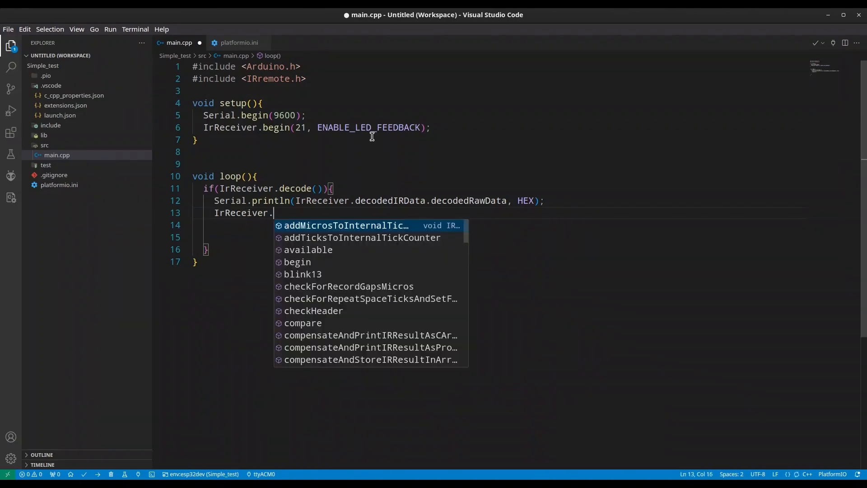
{"action": "type", "text": "print"}
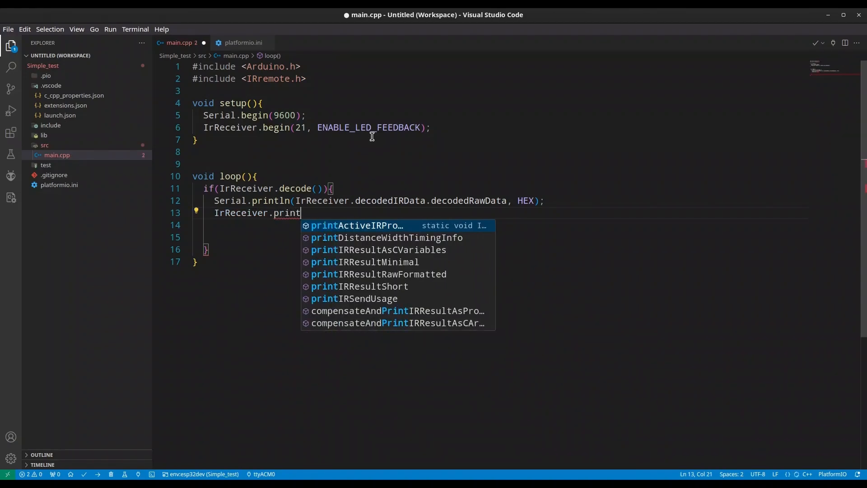
{"action": "type", "text": "IRResultShort("}
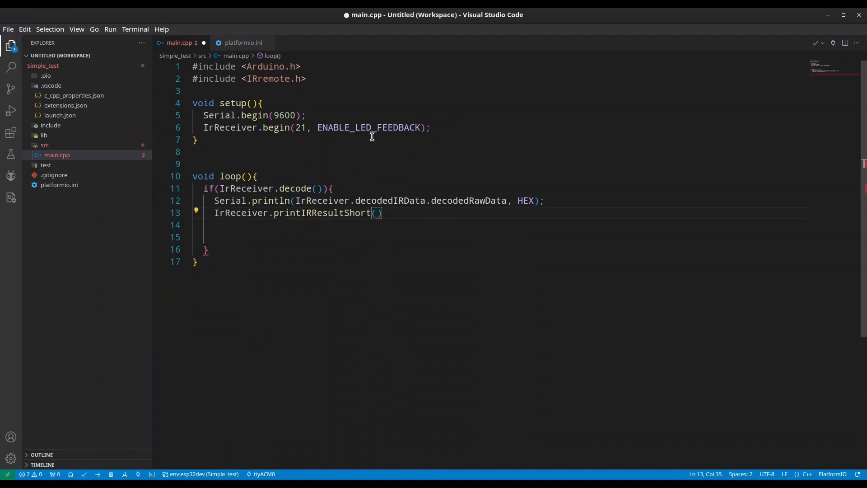
{"action": "type", "text": "&Serial"}
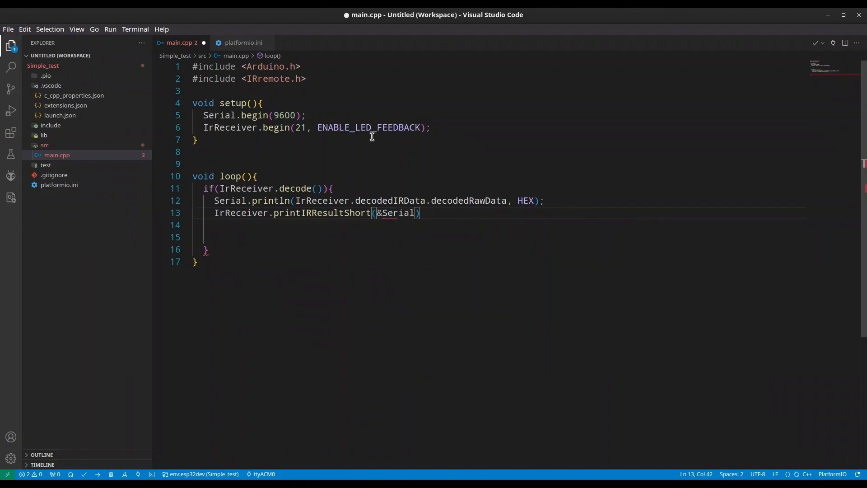
{"action": "type", "text": ";"}
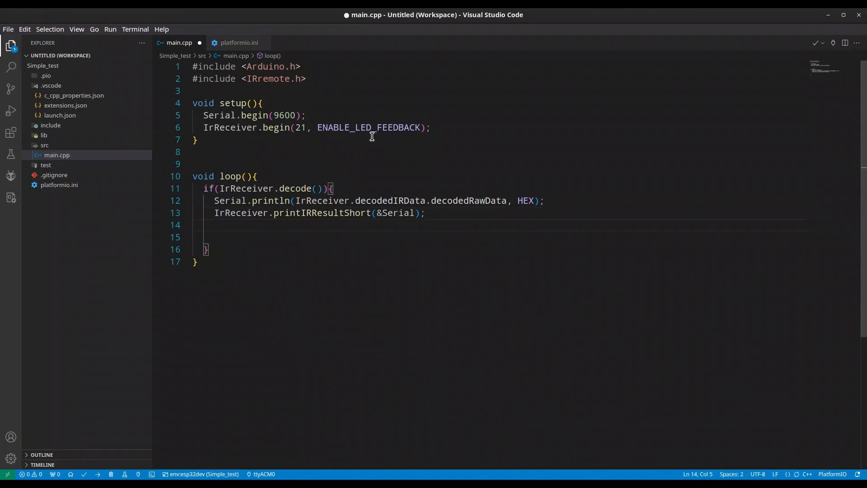
{"action": "type", "text": "IrReceiver"}
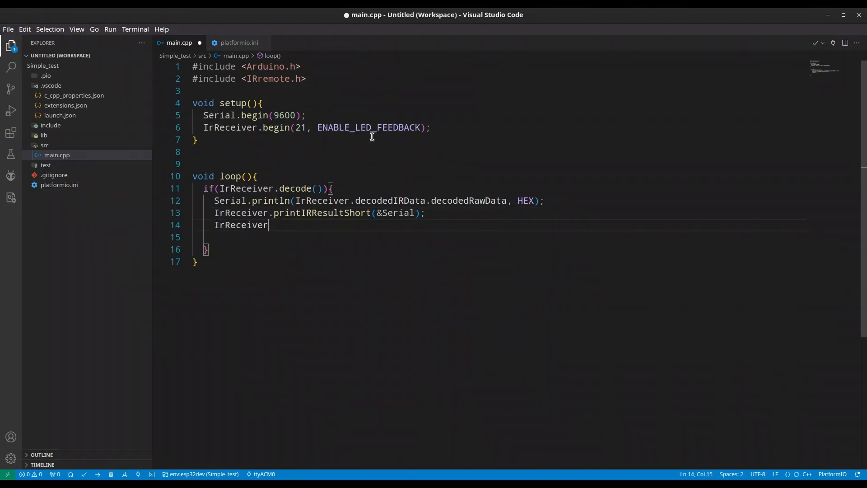
{"action": "type", "text": ".printIRSendUsage"}
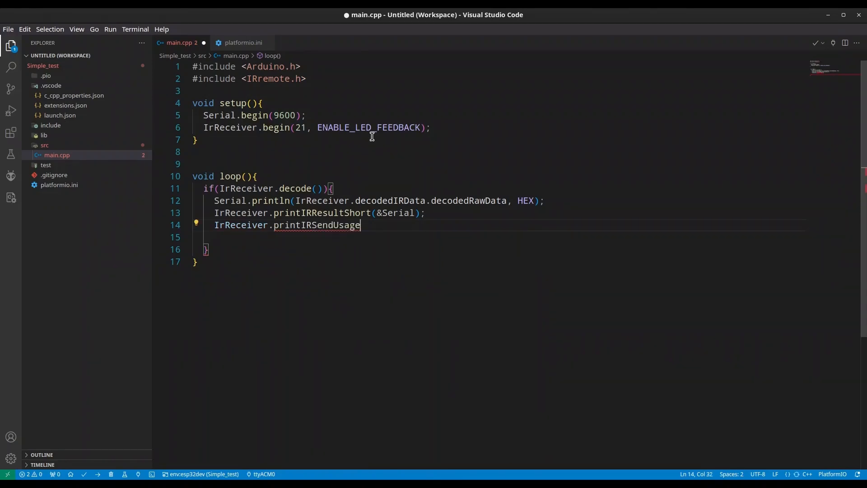
{"action": "type", "text": "()"}
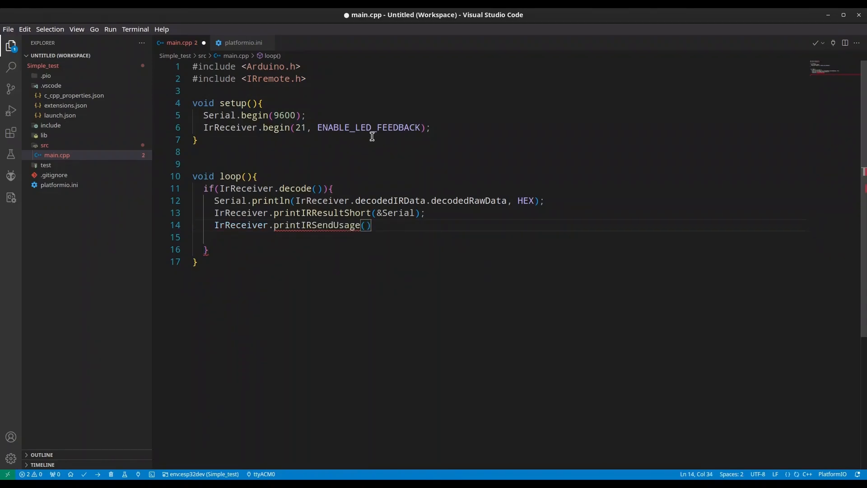
{"action": "type", "text": ";"}
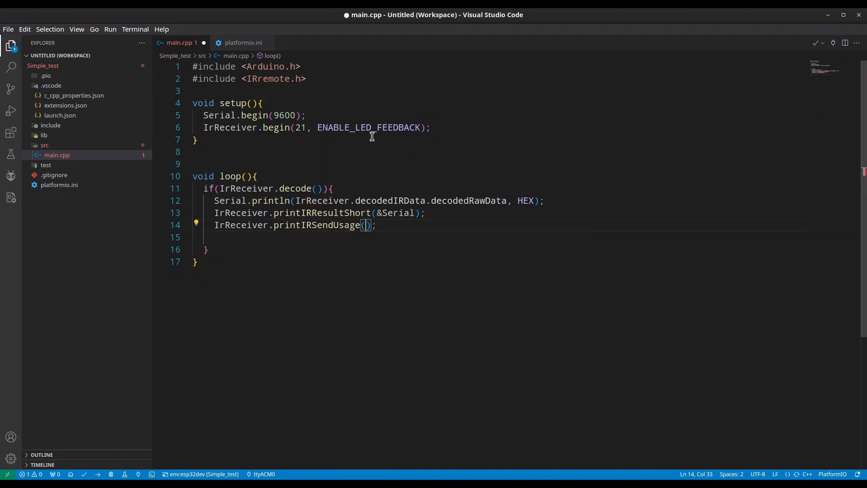
{"action": "type", "text": "&"}
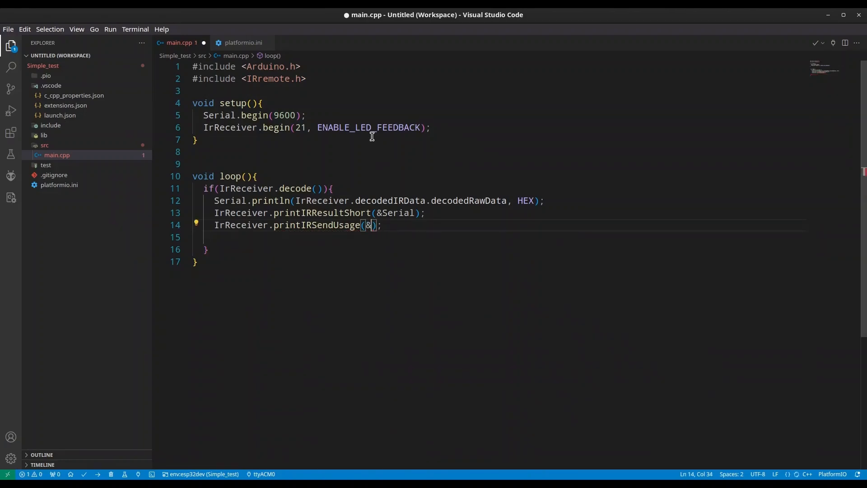
{"action": "type", "text": "Serial"}
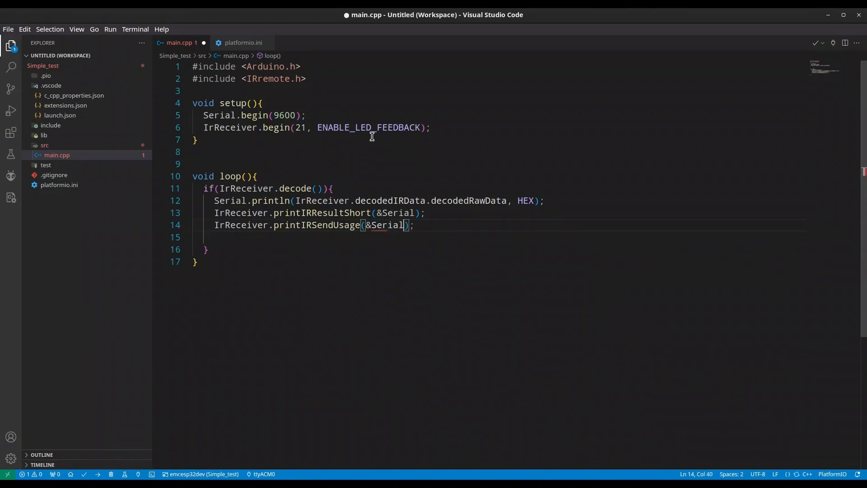
{"action": "key", "text": "Return"}
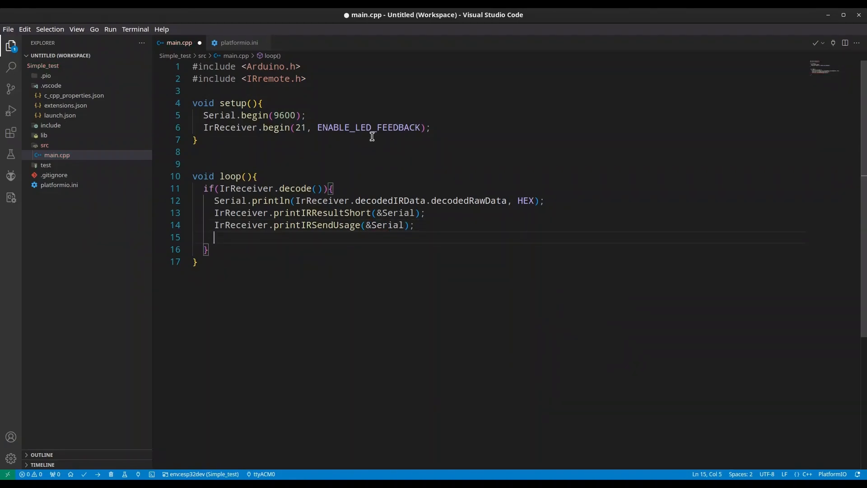
- Add IrReceiver.resume(); at the end of the block and save main.cpp
{"action": "type", "text": "IrReceiver"}
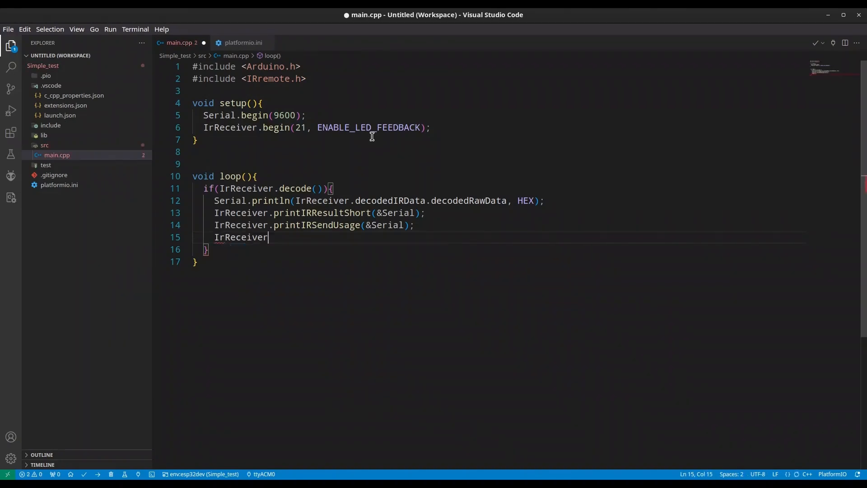
{"action": "type", "text": ".resume"}
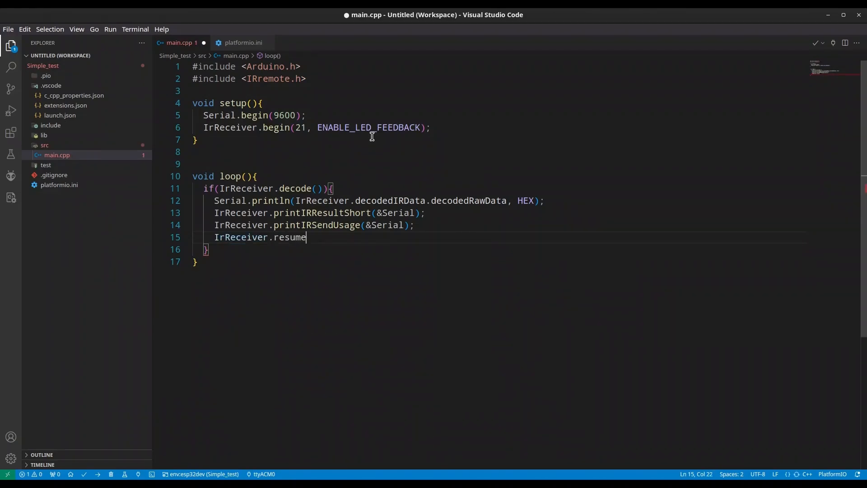
{"action": "type", "text": "();"}
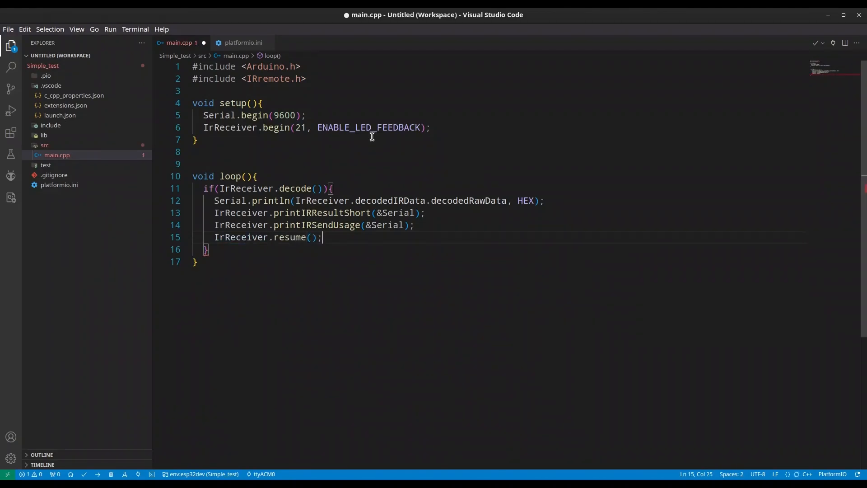
{"action": "key", "text": "ctrl+s"}
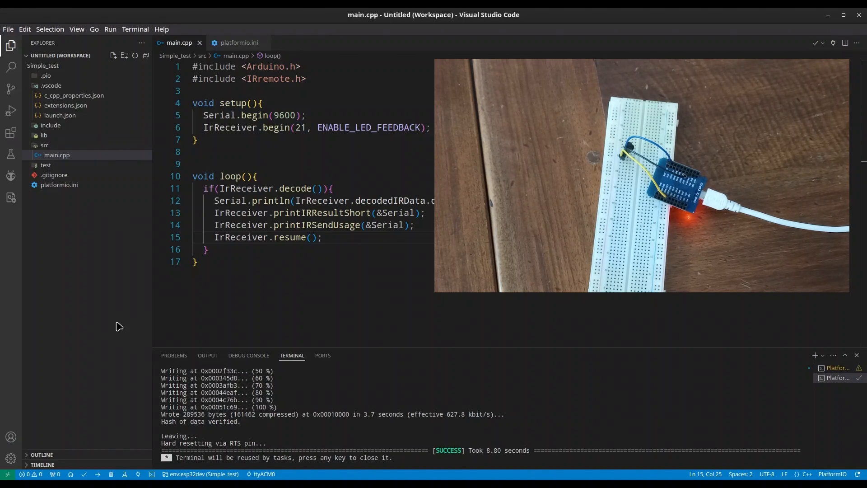
{"action": "mouse_move", "coordinate": [121, 468]}
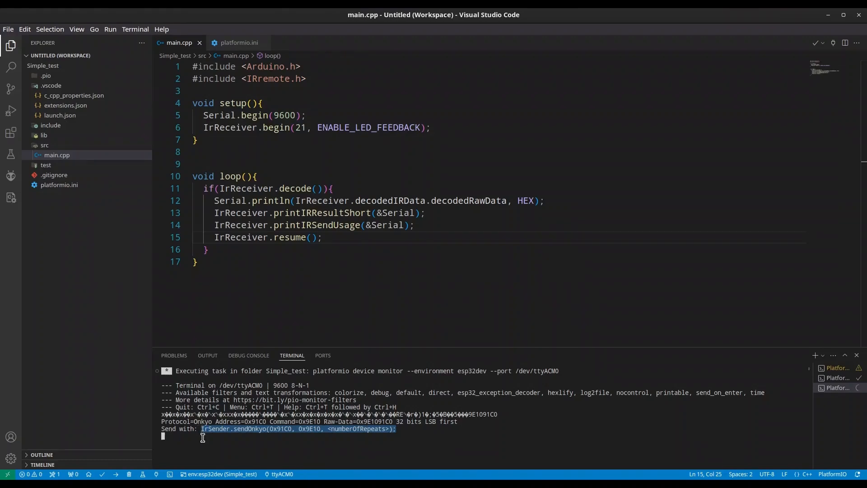
{"action": "mouse_move", "coordinate": [230, 436]}
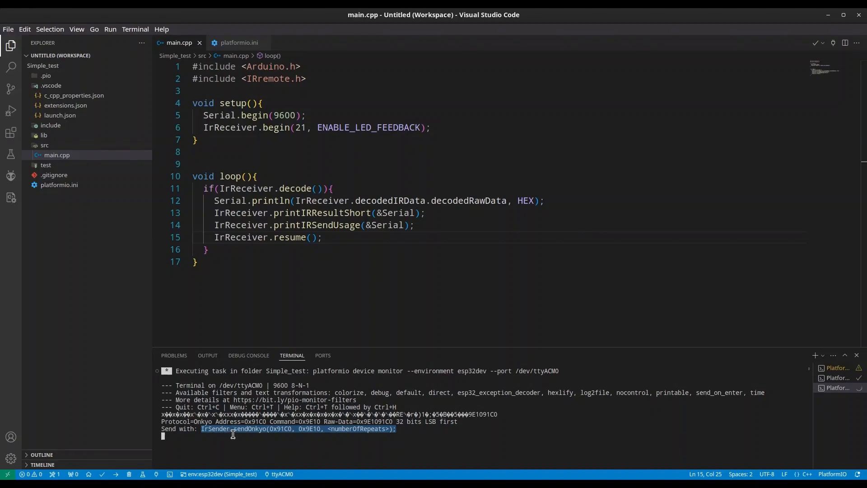
{"action": "mouse_move", "coordinate": [266, 440]}
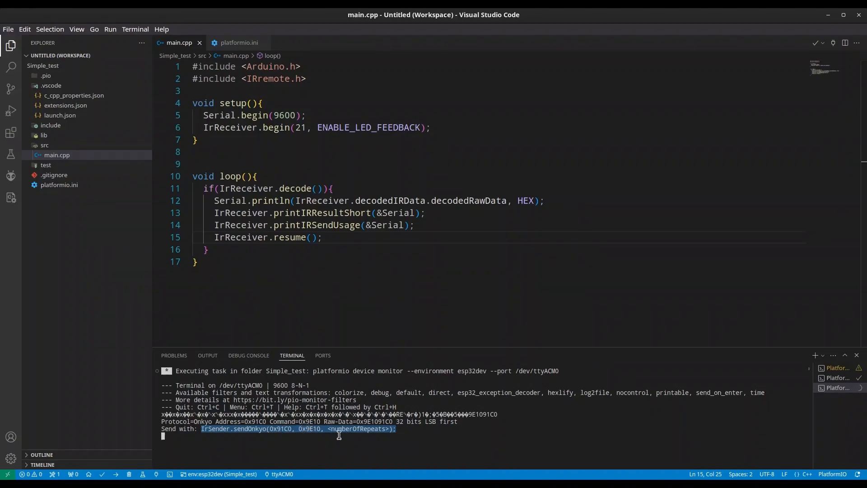
{"action": "mouse_move", "coordinate": [379, 428]}
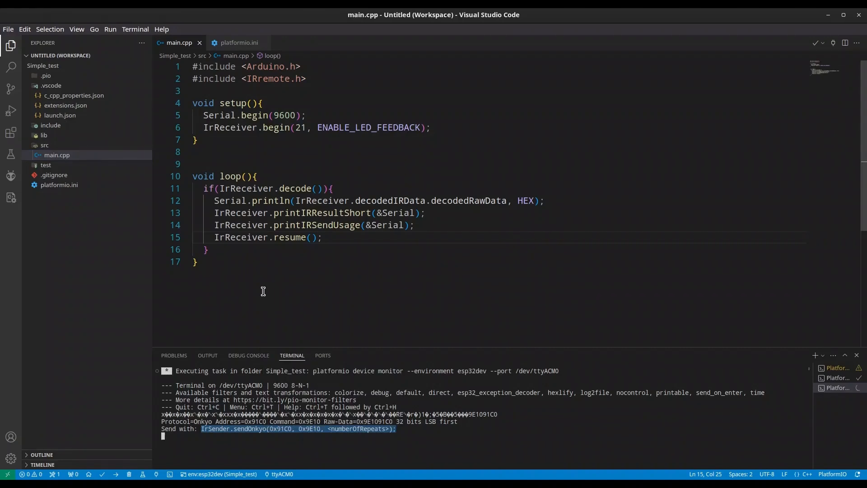
{"action": "mouse_move", "coordinate": [431, 127]}
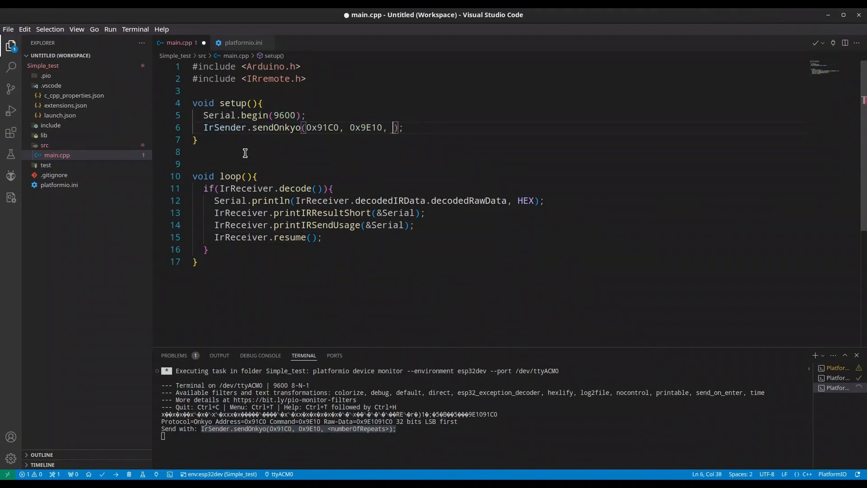
- Add IrSender.begin(21); above IrSender.sendOnkyo(0x91C0, 0x9E10, 1); in setup()
{"action": "type", "text": "1"}
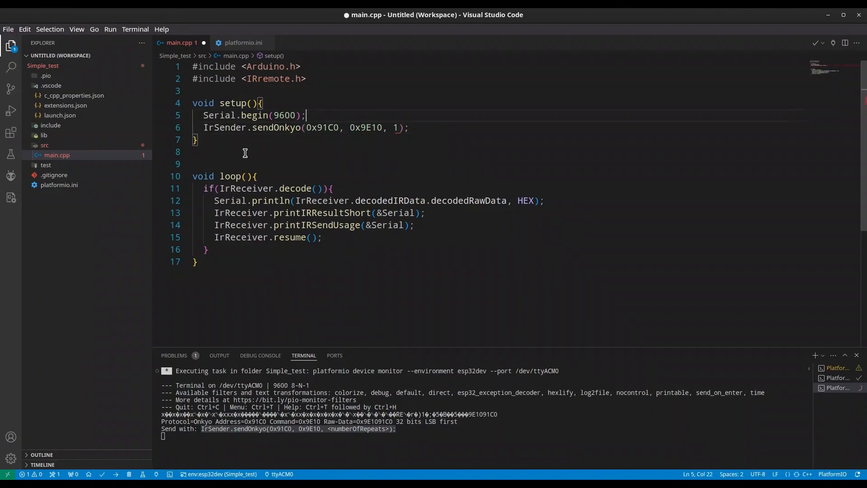
{"action": "type", "text": "I"}
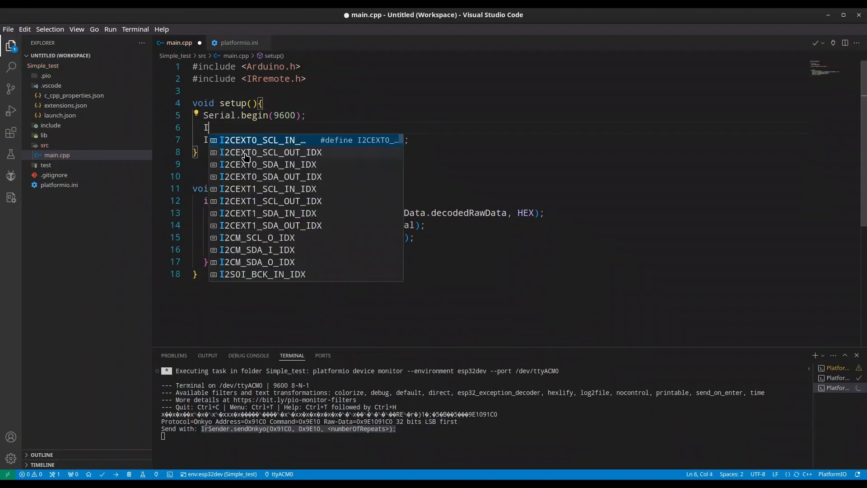
{"action": "type", "text": "rSe"}
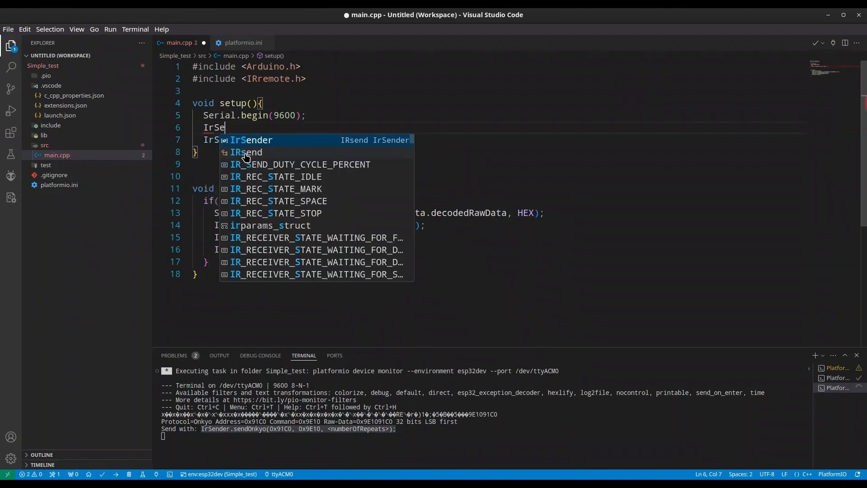
{"action": "left_click", "coordinate": [254, 140]}
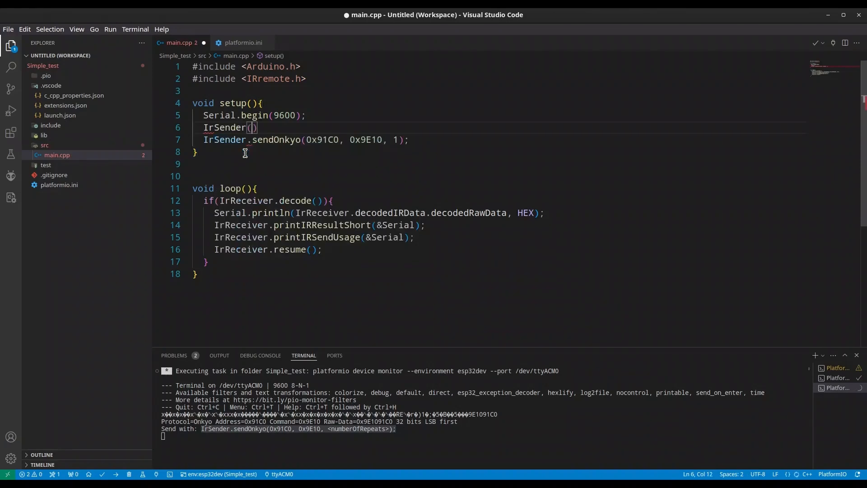
{"action": "type", "text": "21"}
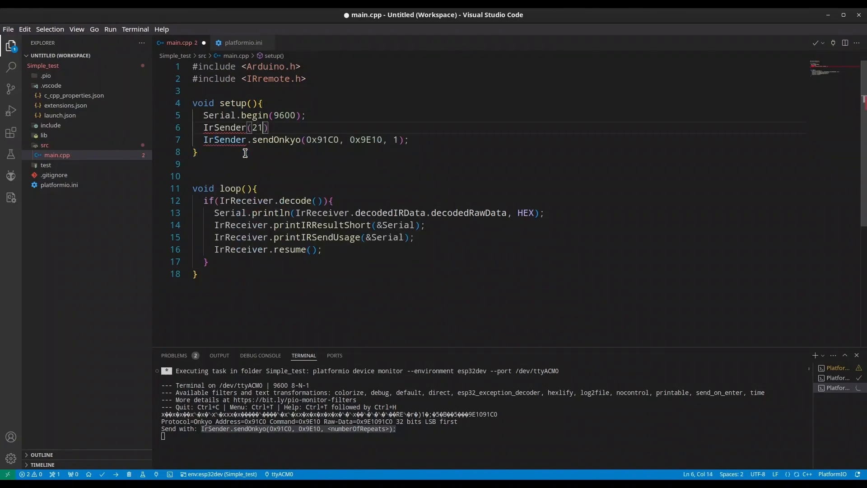
{"action": "type", "text": ".begin"}
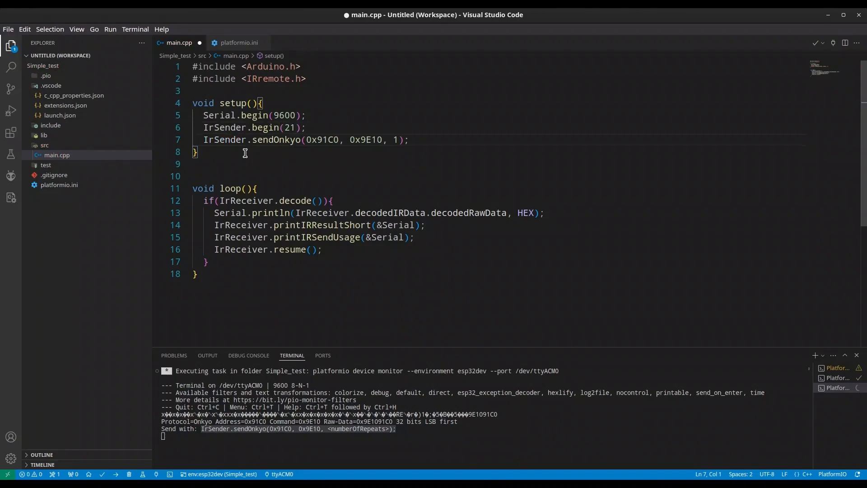
{"action": "mouse_move", "coordinate": [256, 145]}
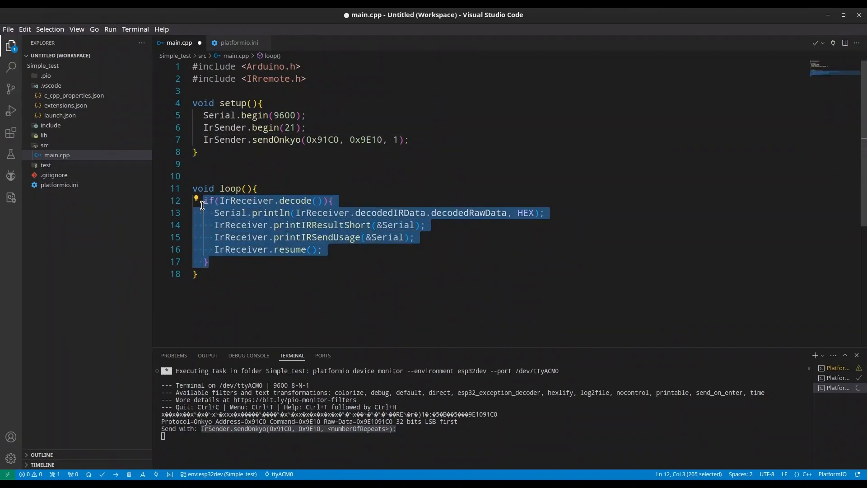
- Swap the loop's decode block for delay(1000); and upload the firmware to the ESP32
{"action": "key", "text": "Delete"}
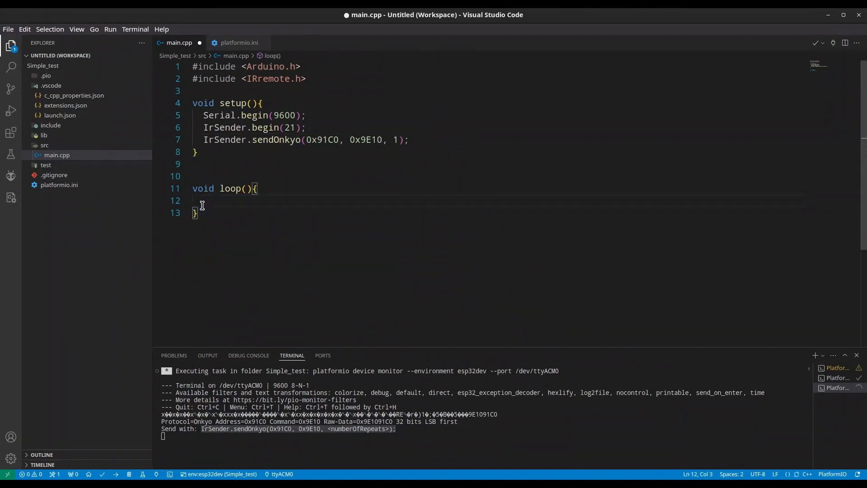
{"action": "type", "text": "delay()"}
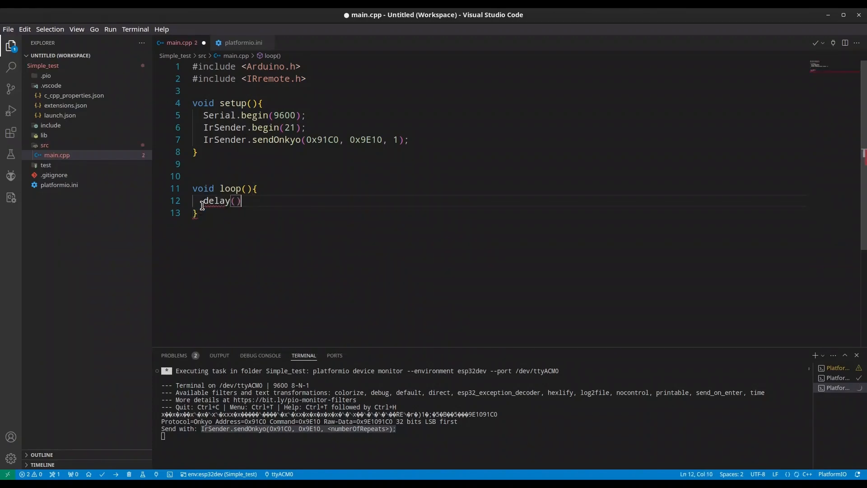
{"action": "type", "text": "100"}
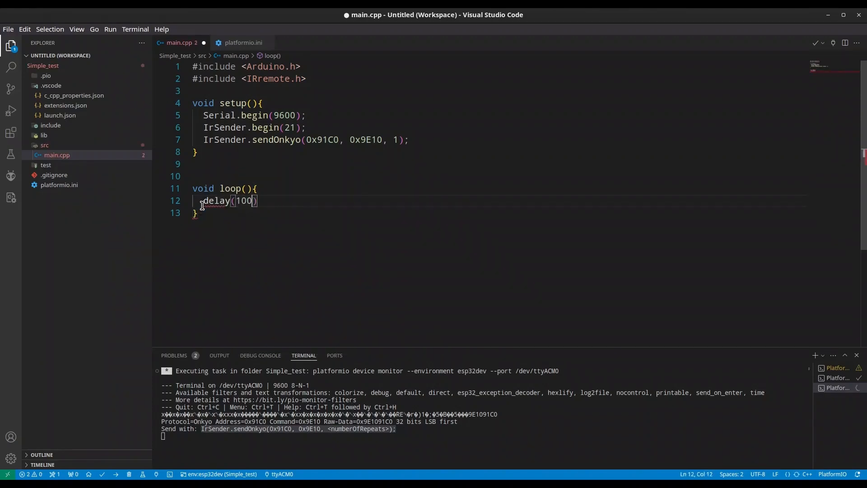
{"action": "type", "text": "0;"}
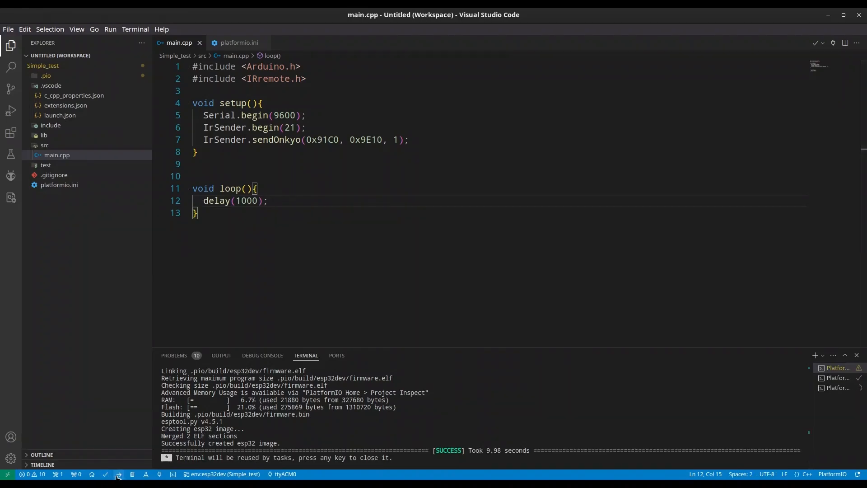
{"action": "left_click", "coordinate": [117, 473]}
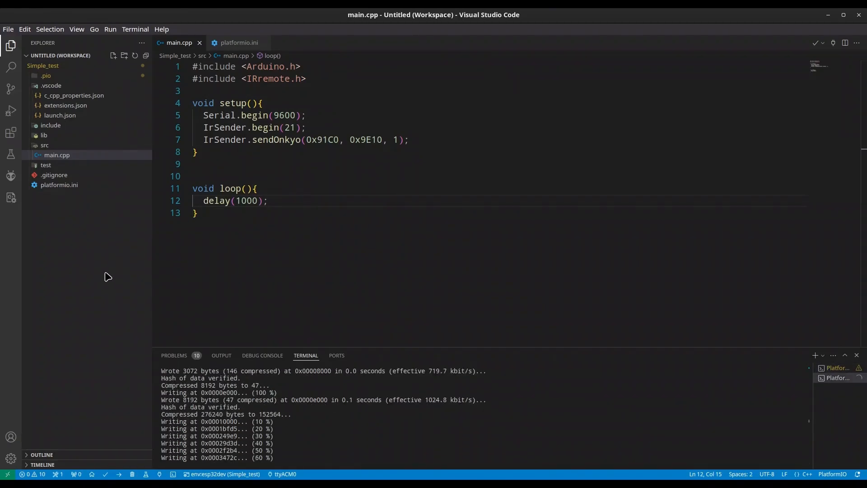